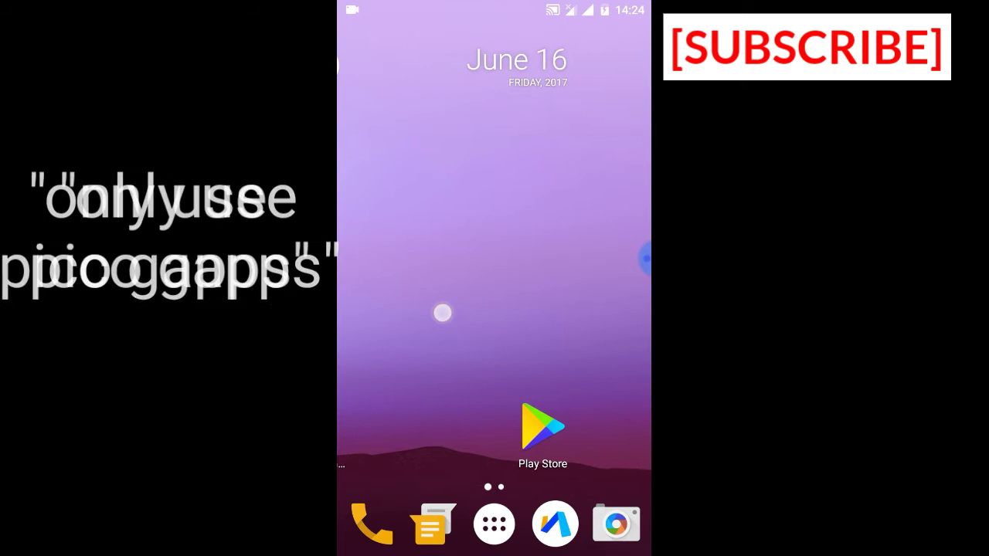
Open the app drawer from the home screen dock to show all installed apps.
scroll(left, 3)
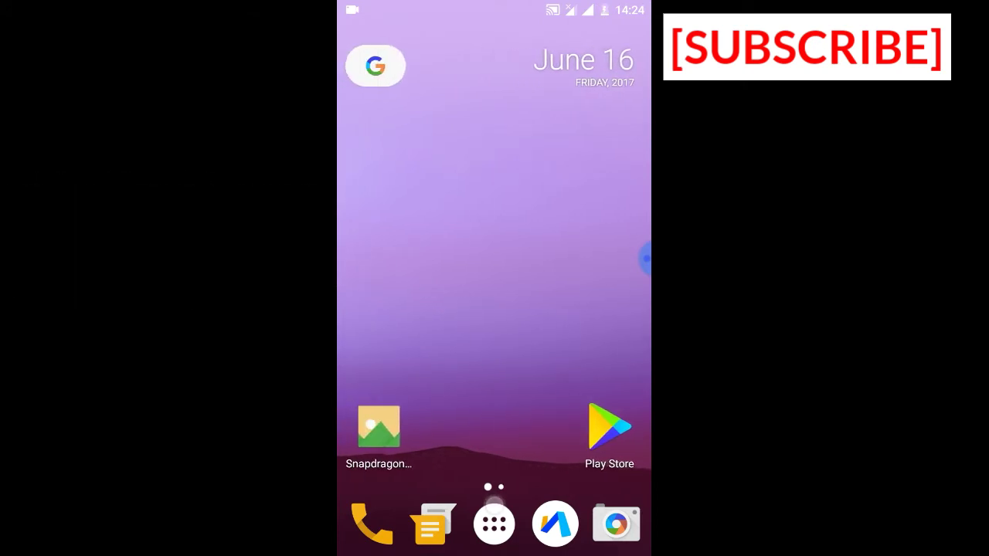
click(494, 522)
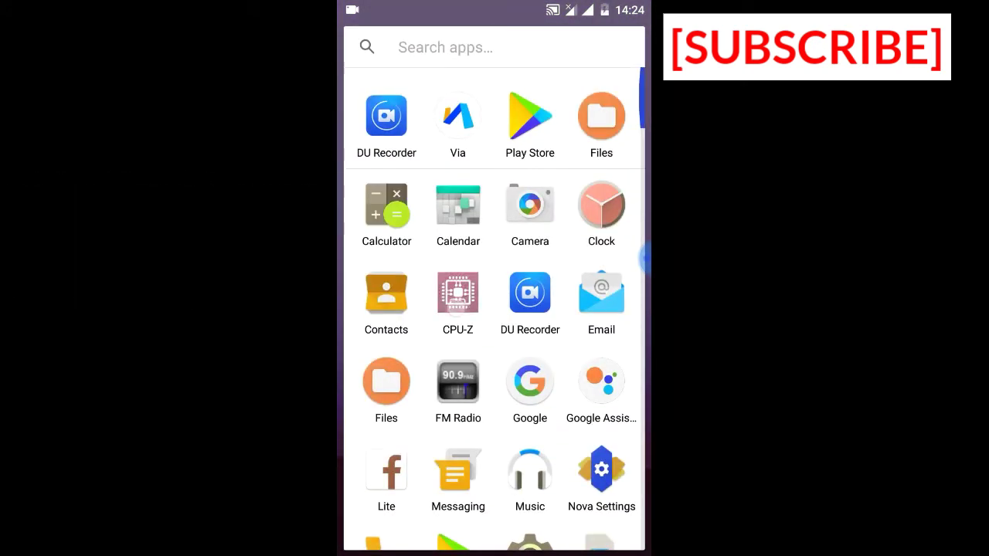
Launch CPU-Z and review its SoC, System and Device pages, then go home.
click(457, 292)
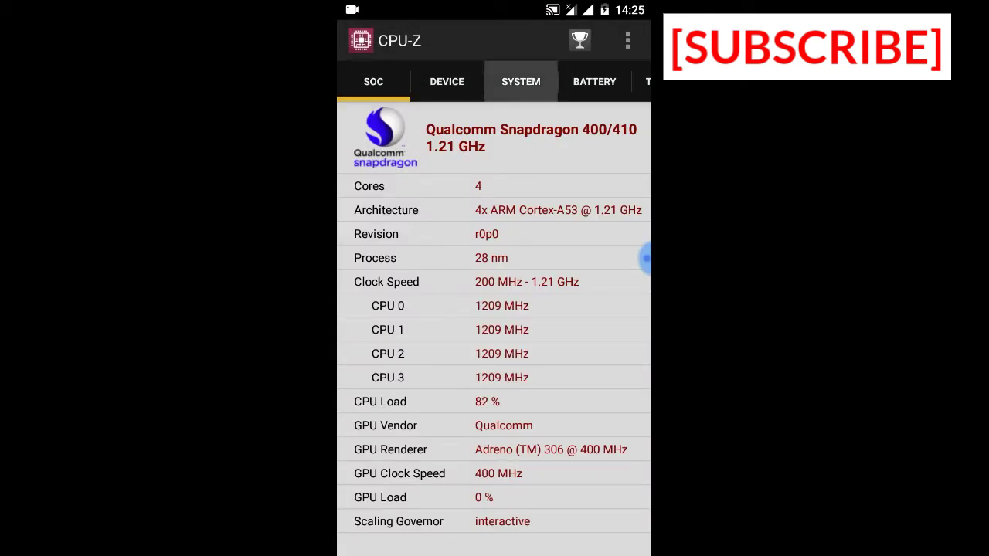
click(520, 80)
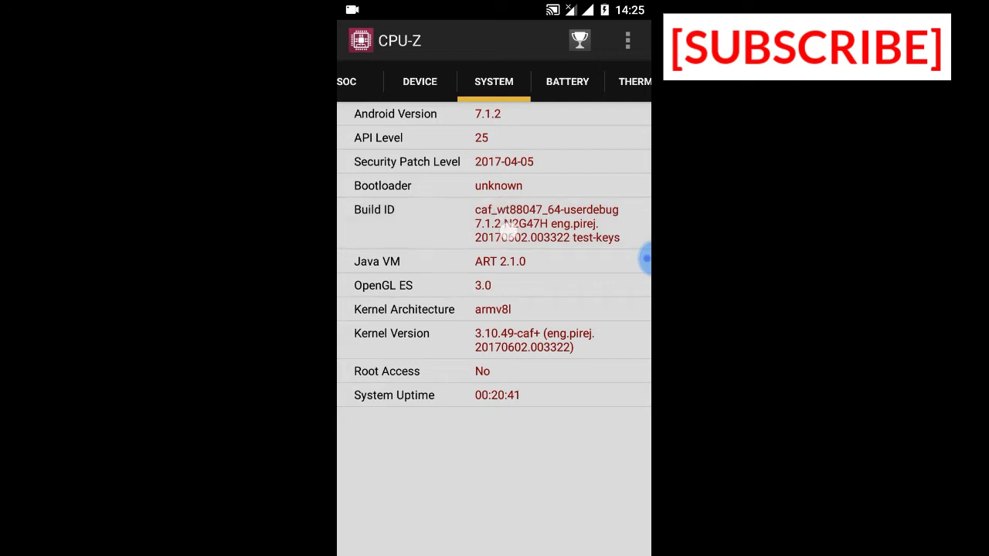
click(446, 80)
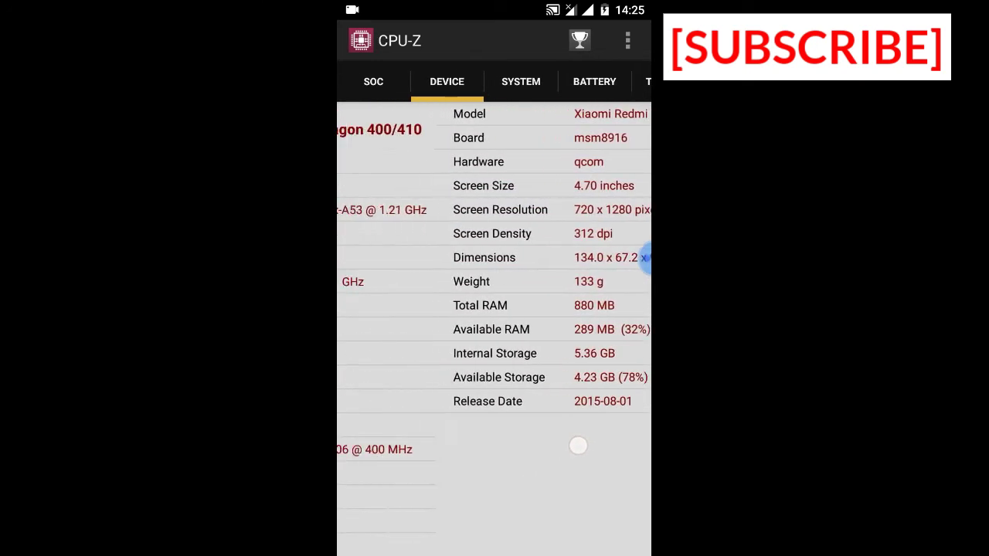
click(374, 80)
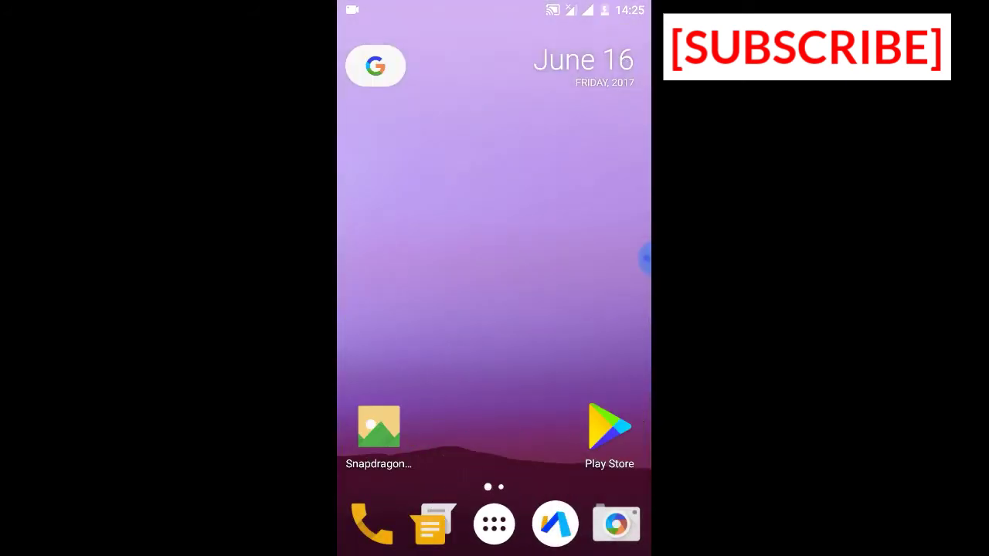
Reopen the app drawer and scroll down until the Settings icon is visible.
click(503, 255)
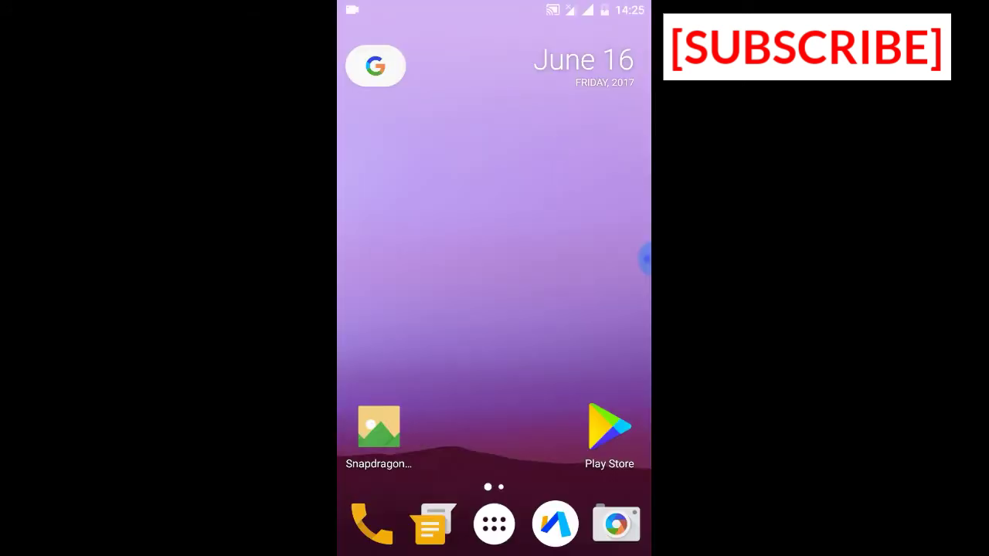
click(374, 65)
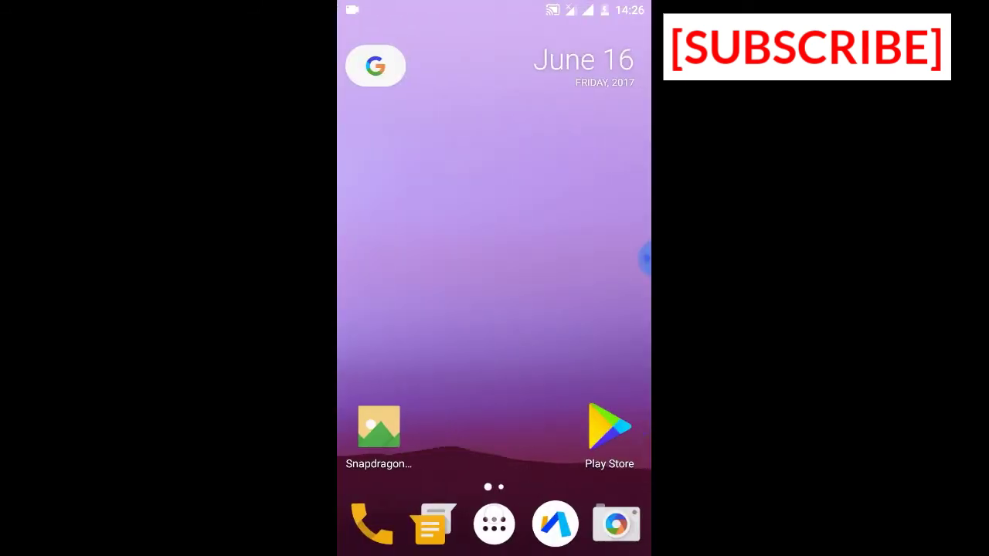
click(494, 522)
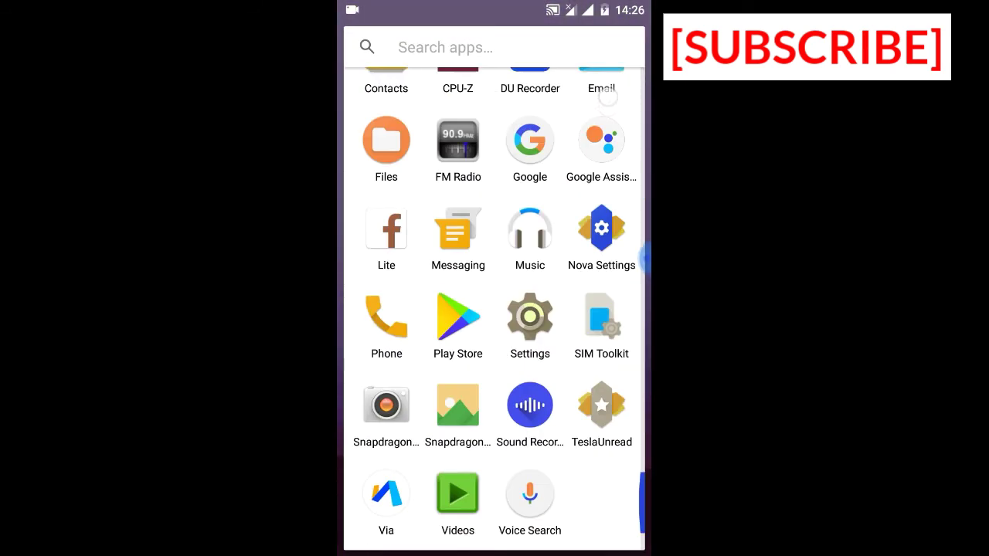
Launch Settings and view About phone (Android 7.1.2), then go back to the settings list.
click(528, 317)
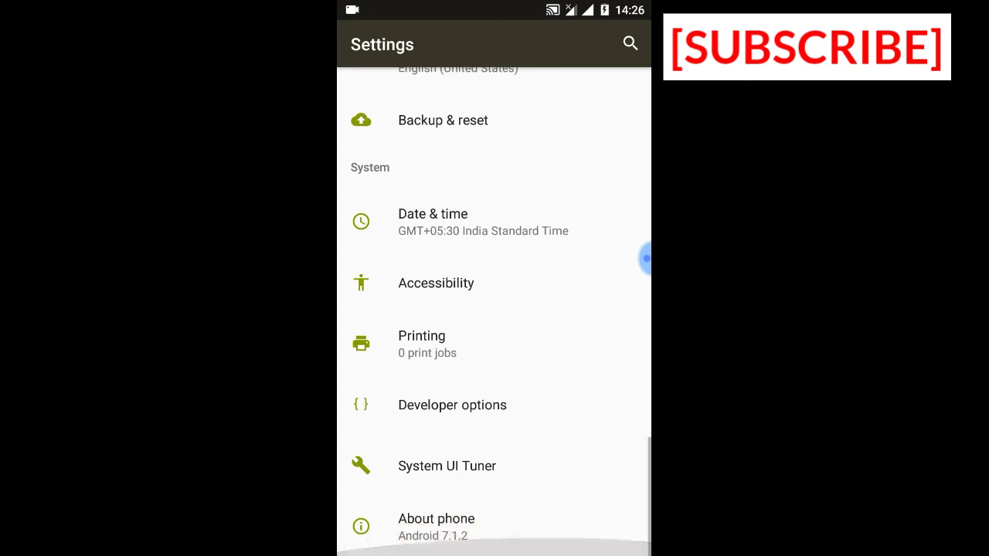
click(519, 341)
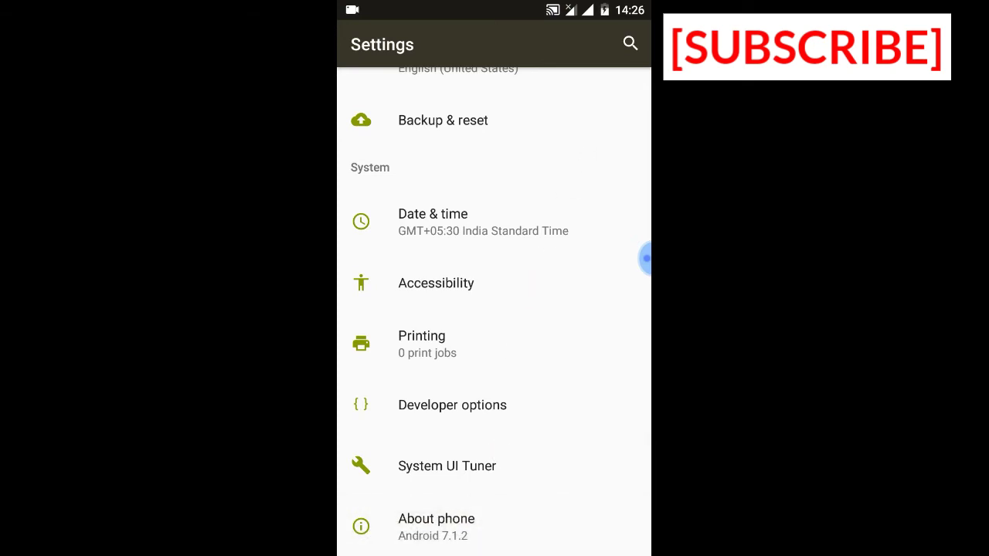
click(436, 519)
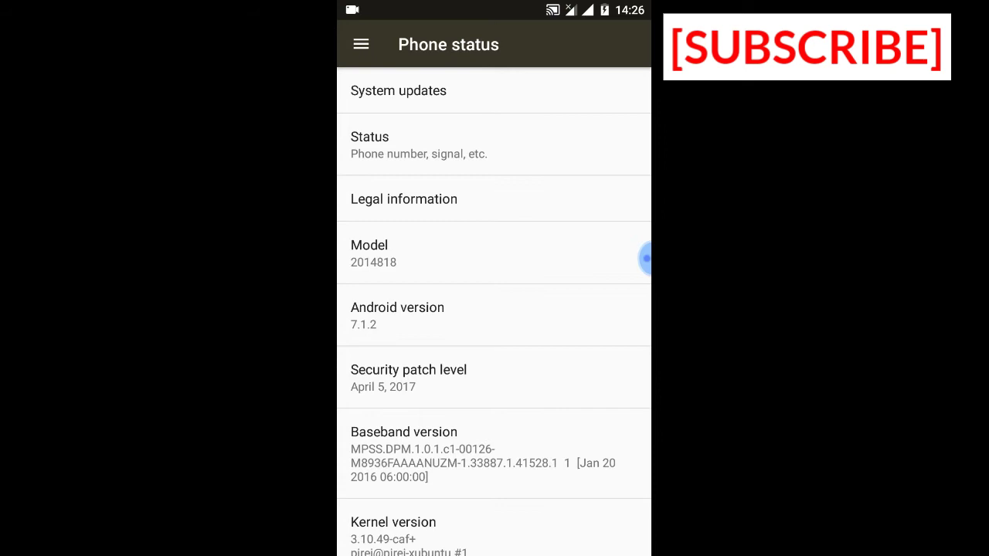
click(398, 89)
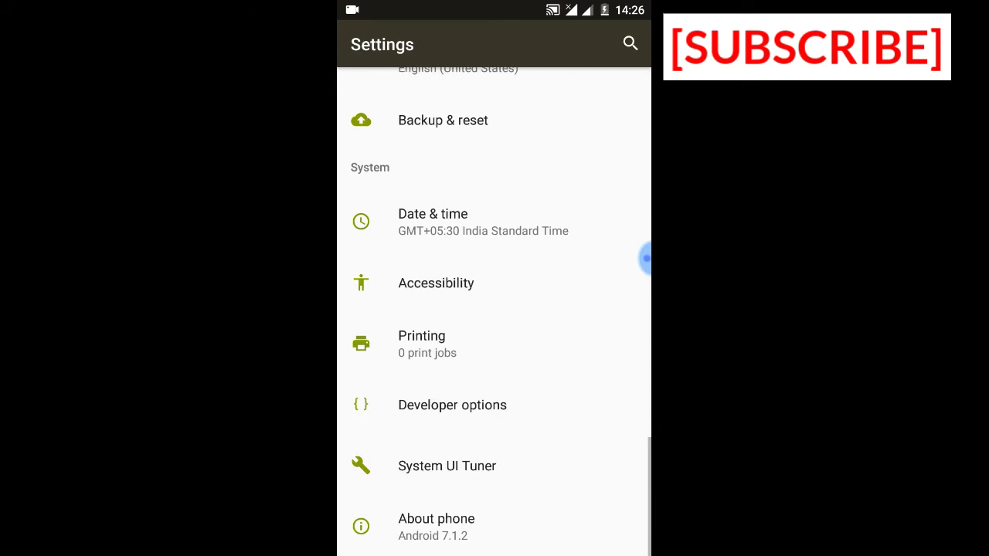
Scroll the settings list and view the Buttons page, then return to the list.
scroll(down, 3)
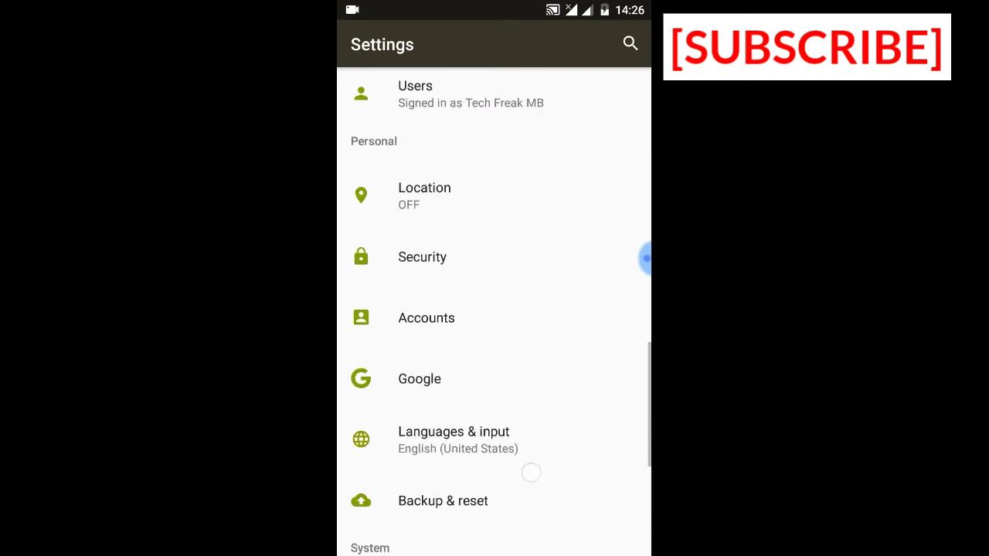
scroll(down, 3)
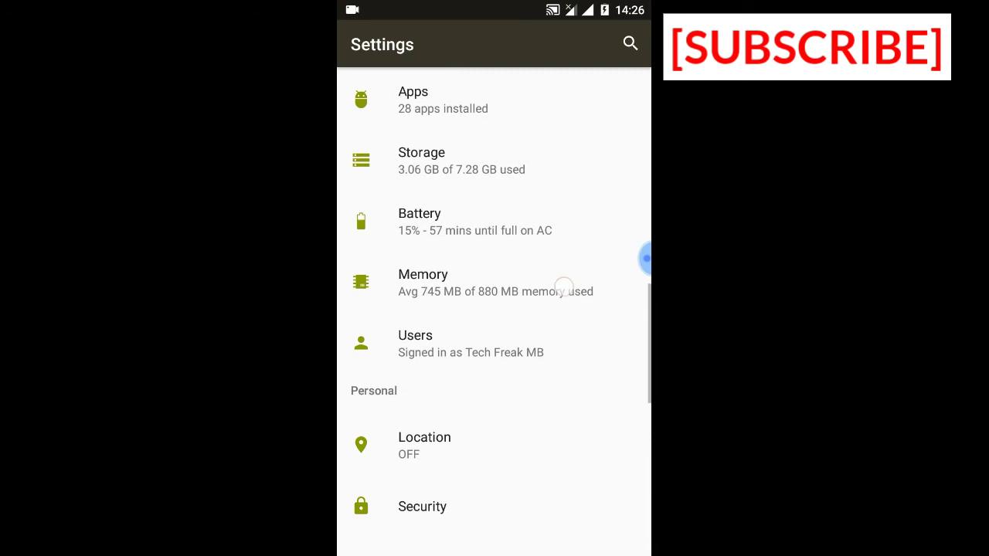
scroll(down, 3)
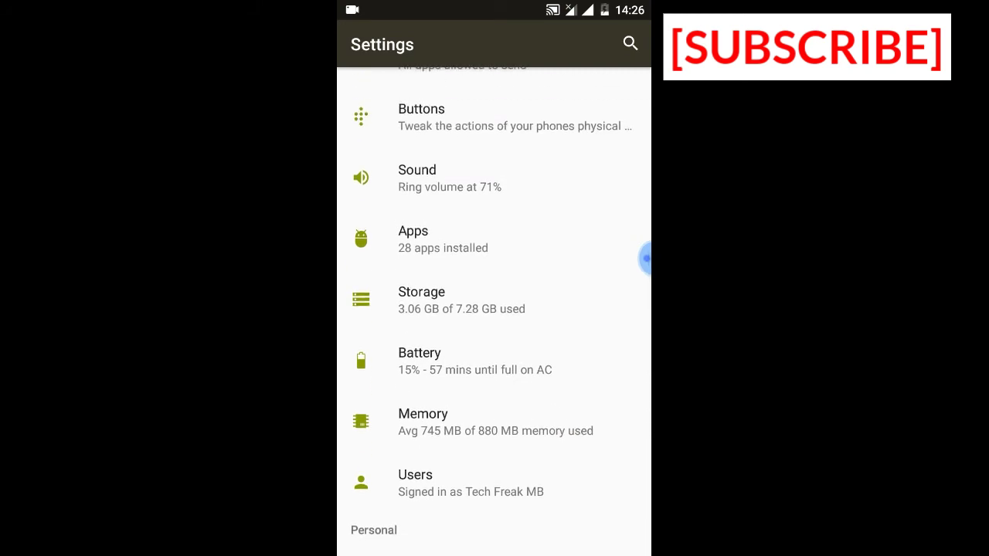
scroll(down, 3)
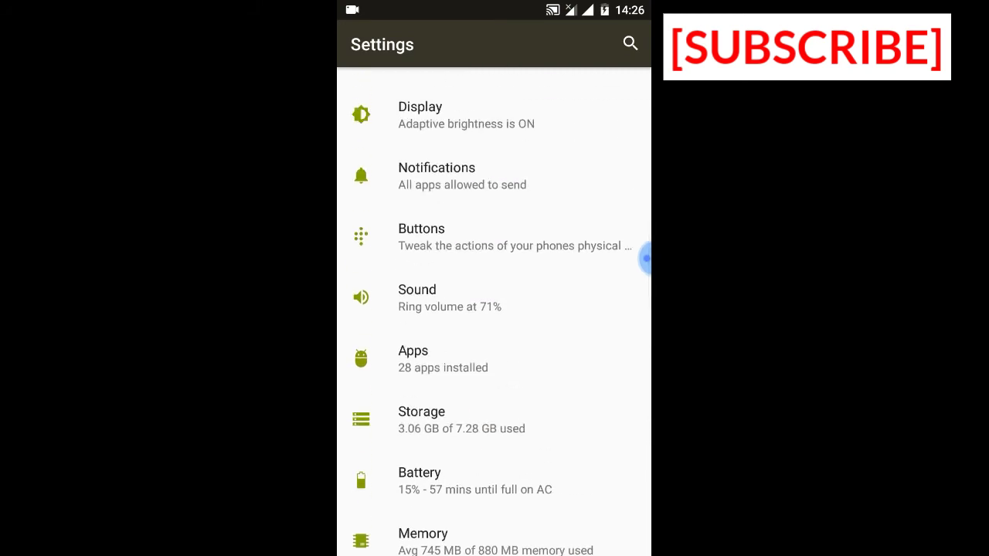
click(420, 236)
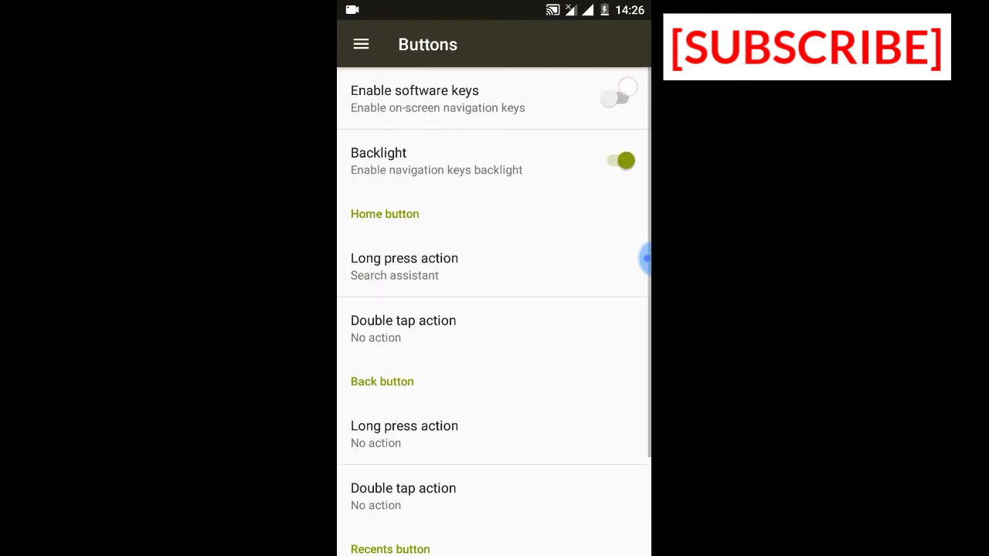
click(618, 99)
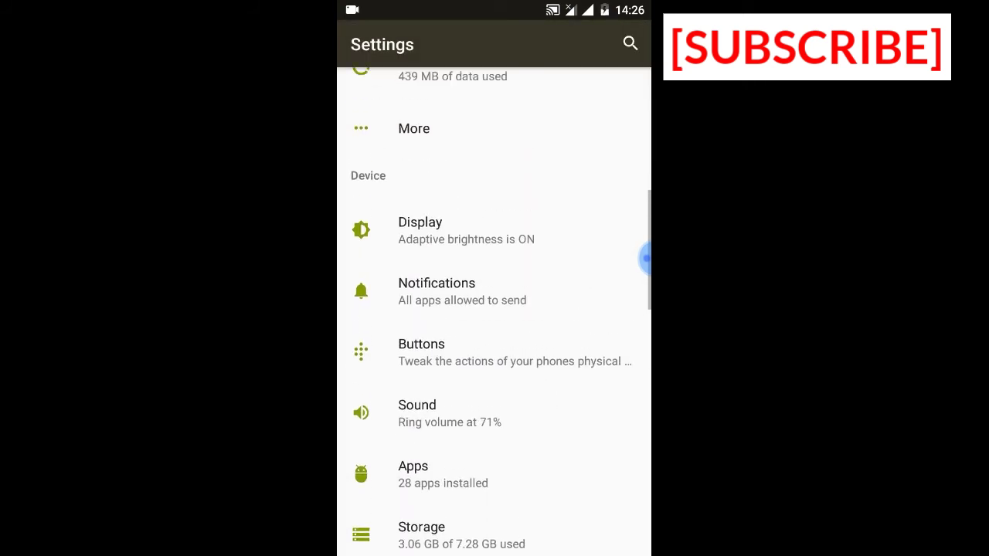
Scroll through the remaining device settings before leaving for the app drawer.
scroll(down, 3)
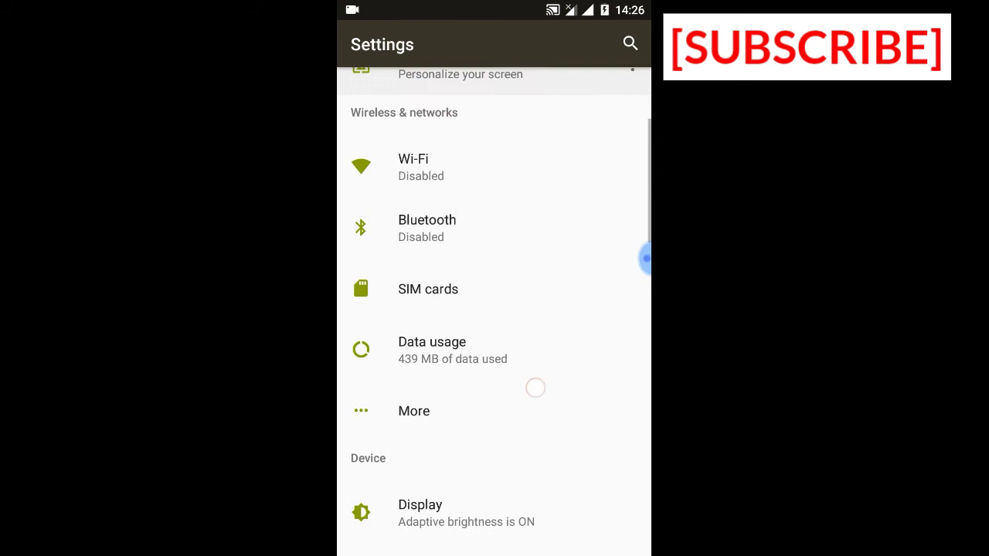
scroll(down, 3)
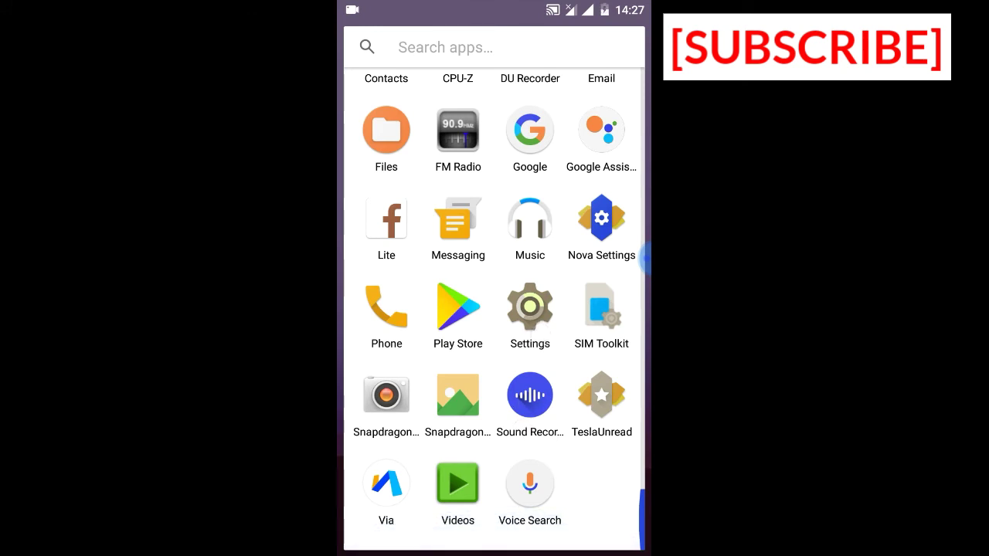
Scroll through the whole app drawer to show every installed app, ending on the home screen.
click(457, 482)
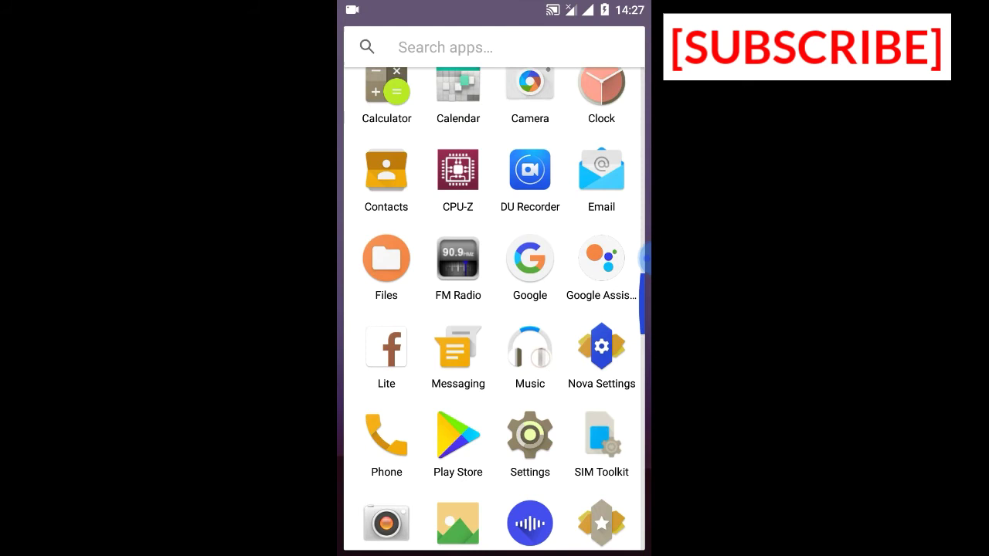
scroll(down, 3)
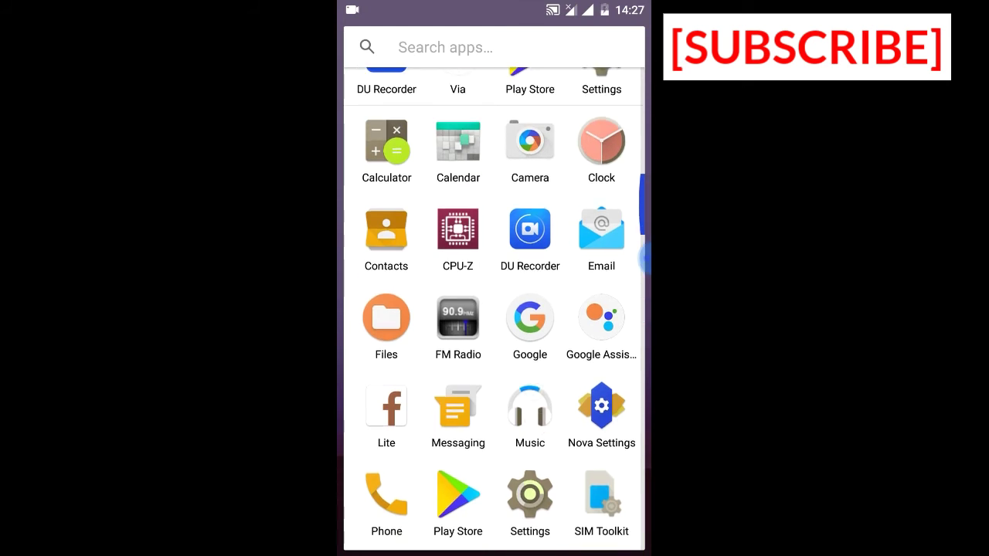
scroll(down, 3)
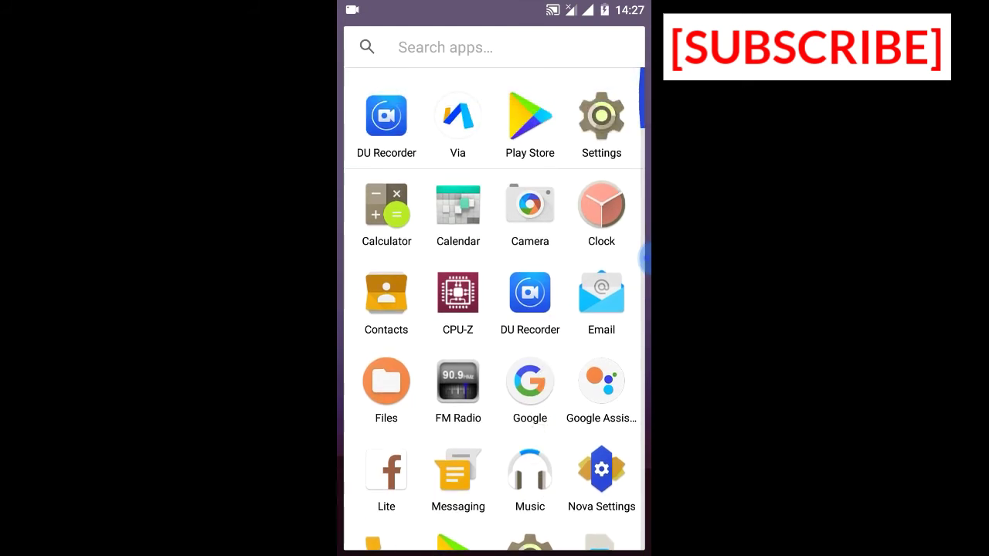
scroll(down, 3)
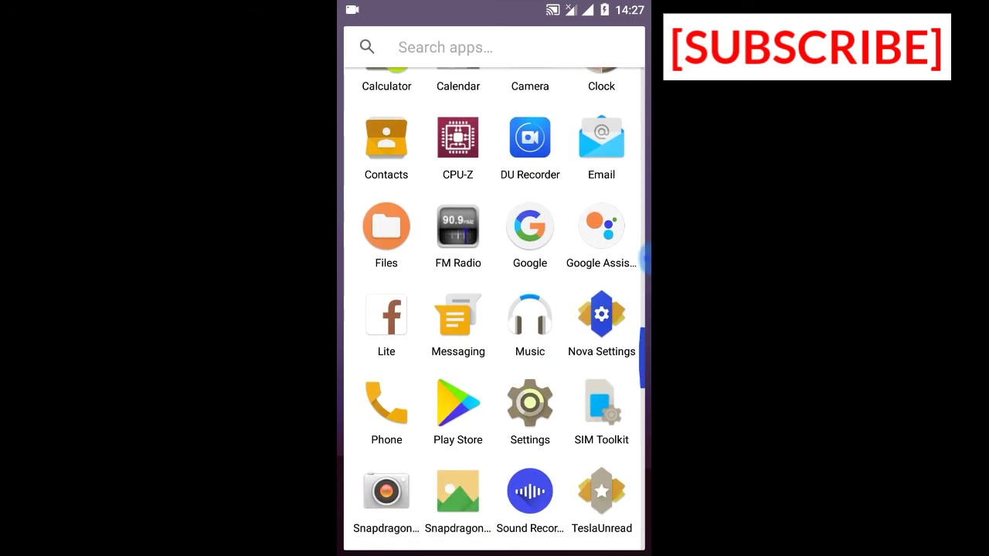
scroll(down, 3)
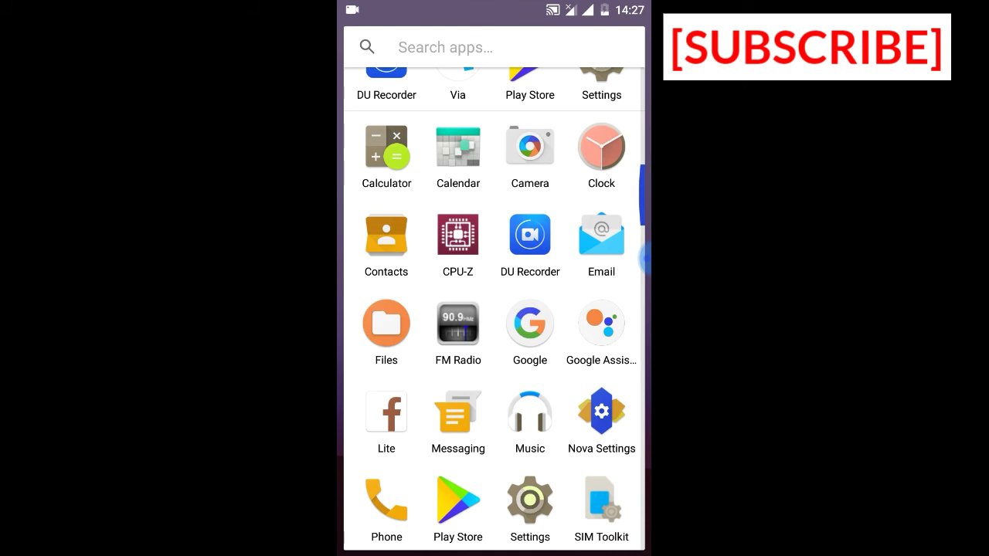
scroll(down, 3)
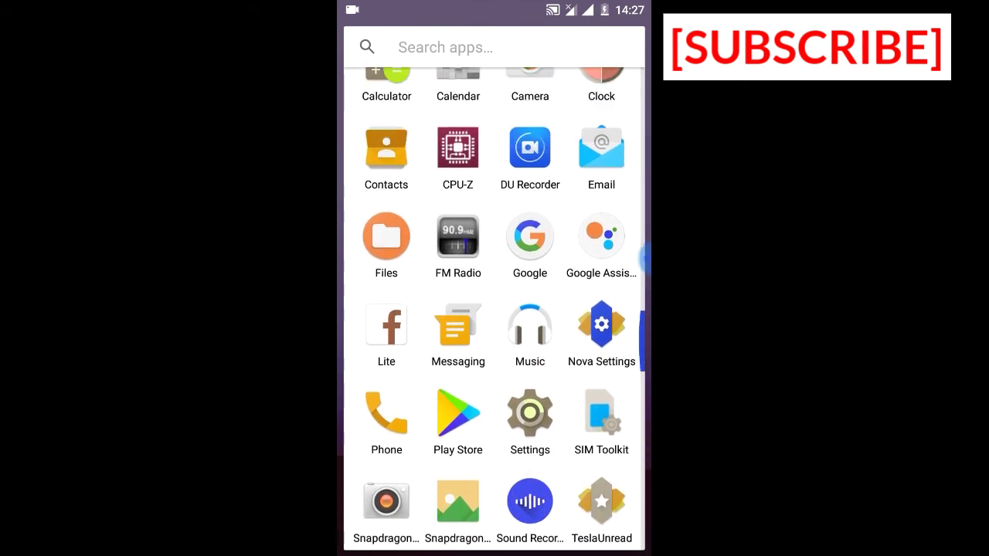
scroll(down, 3)
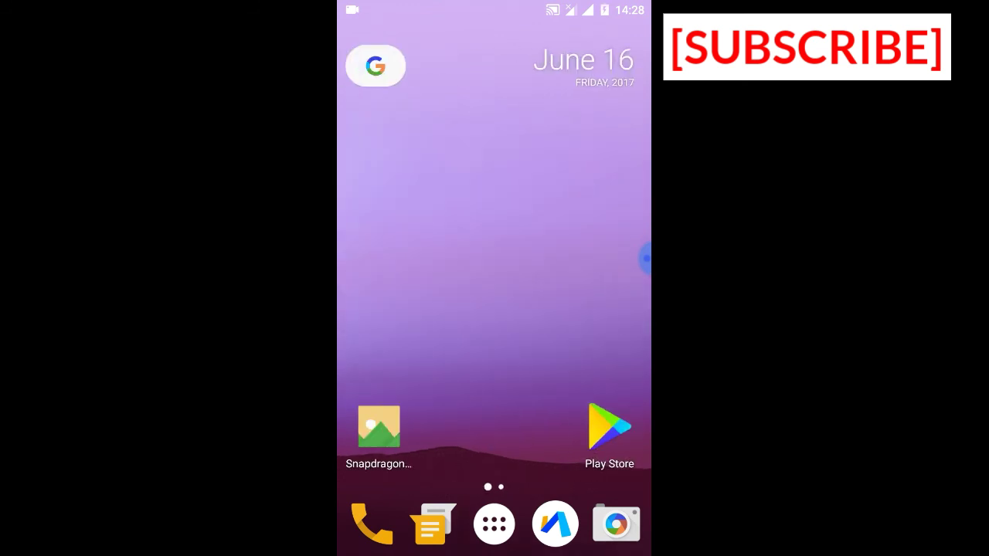
Expand the DU Recorder floating bubble to show its recording controls over the home screen.
click(525, 235)
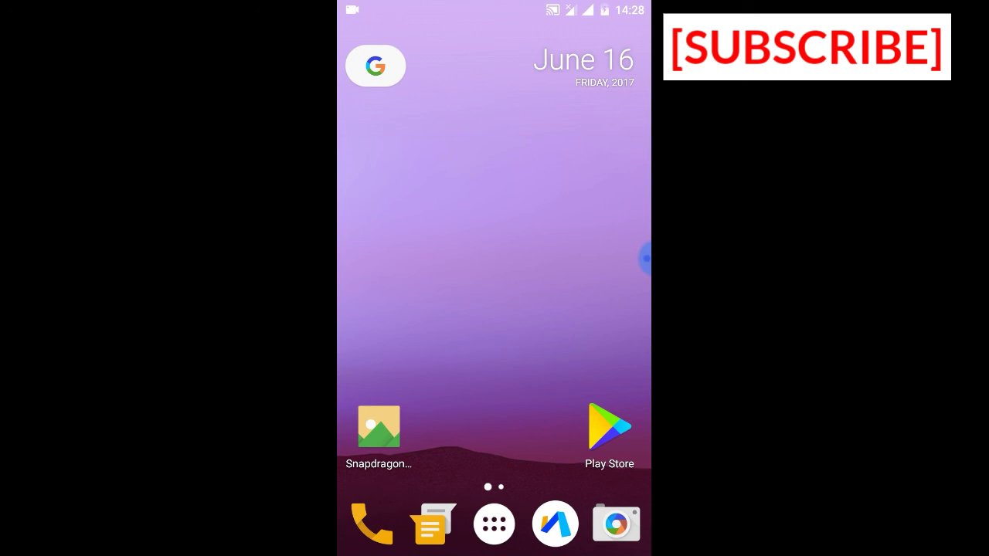
click(551, 197)
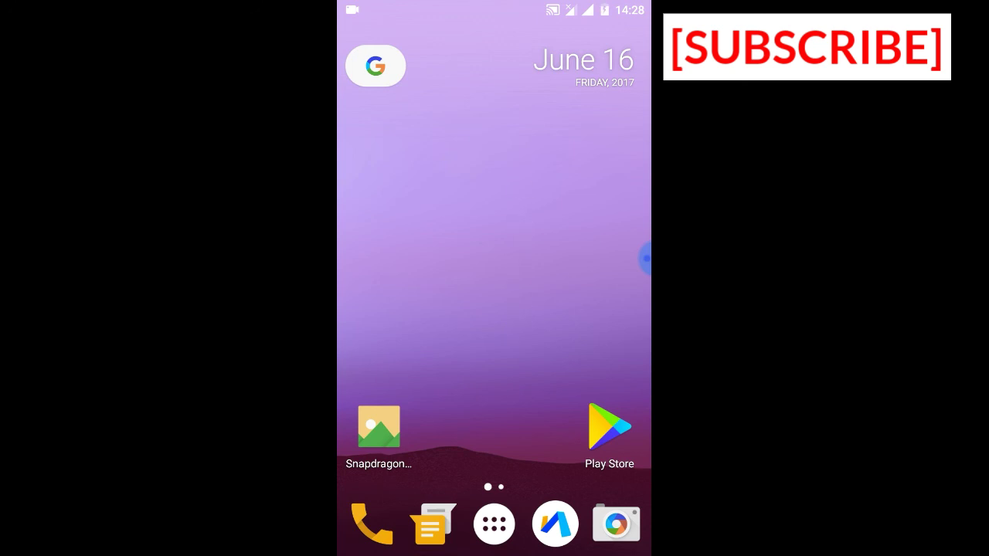
click(646, 259)
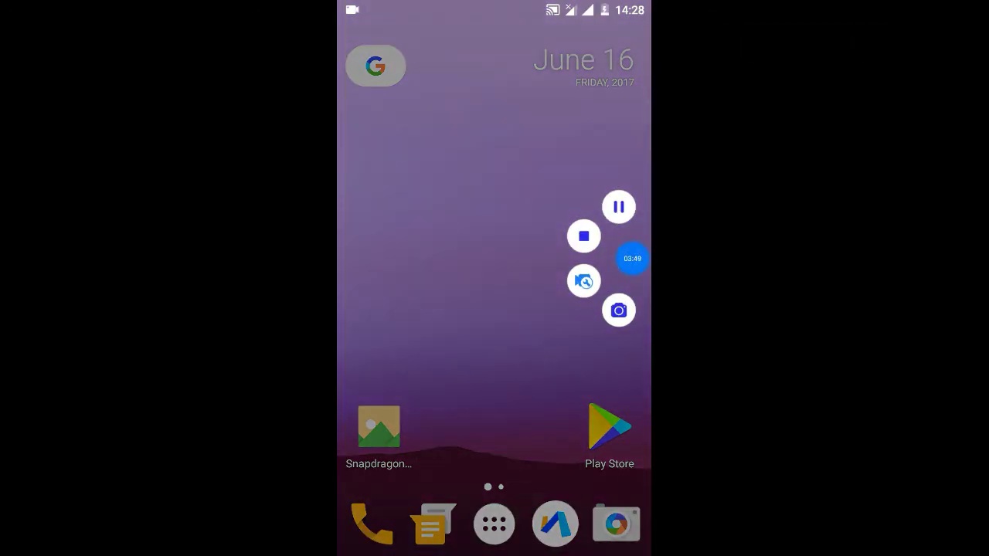